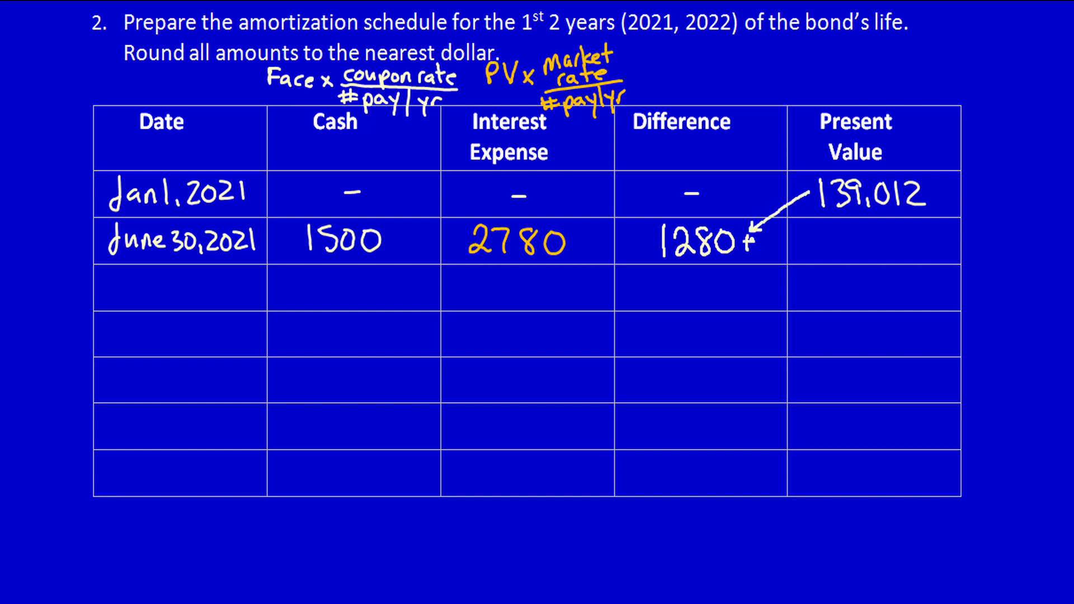
Step: Arrow the 1280 difference into Present Value and handwrite 140,292 for June 30, 2021
left_click_drag(761, 240, 808, 239)
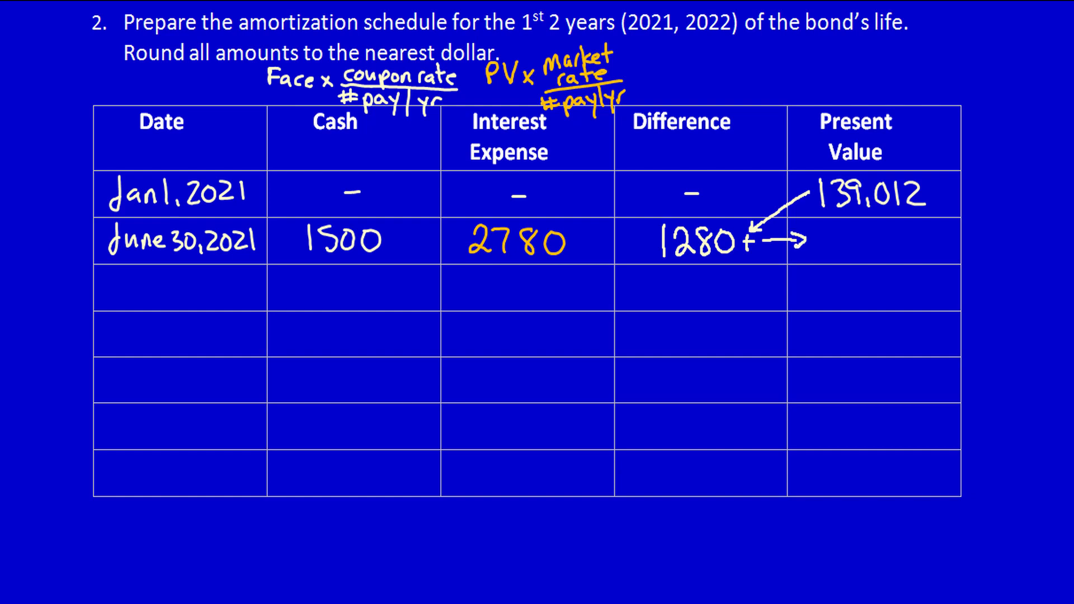
type("140.2")
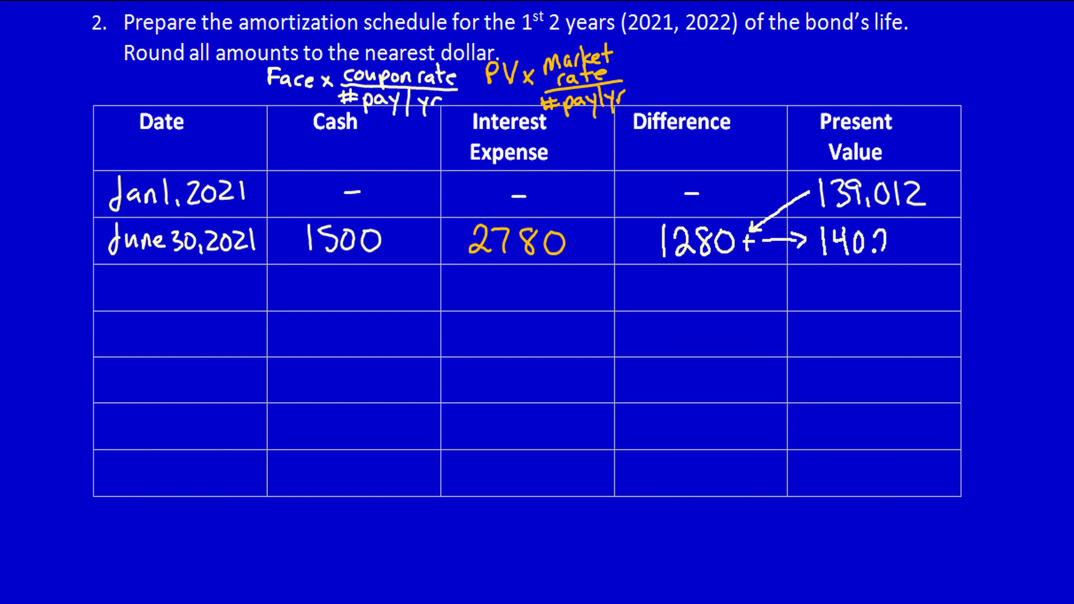
type("292")
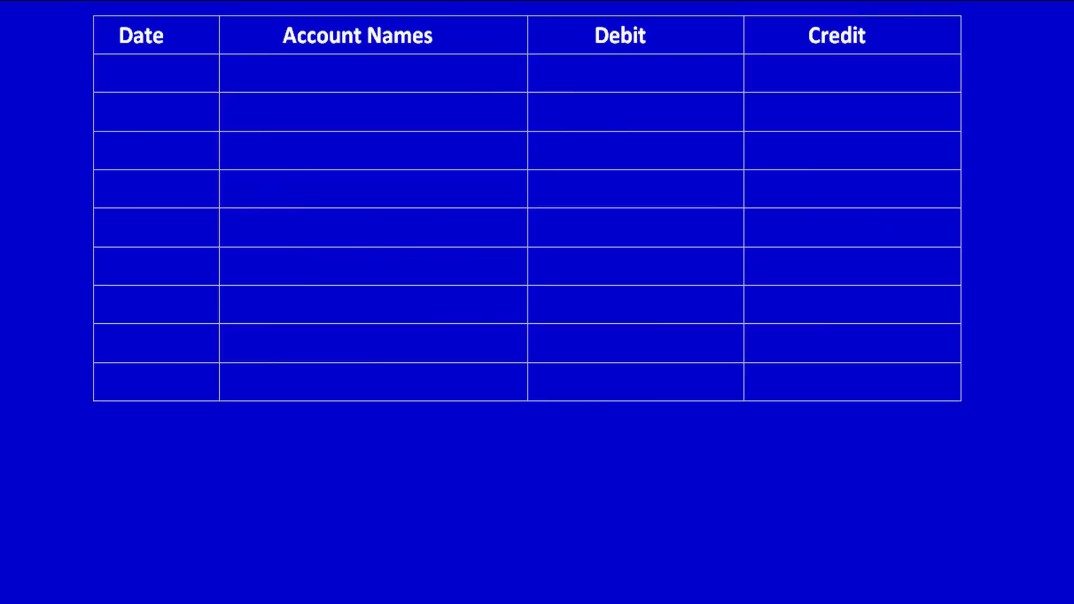
Step: Handwrite June30/21 with Dr Interest Expense 2780, arrowed from the schedule
type("June30|21")
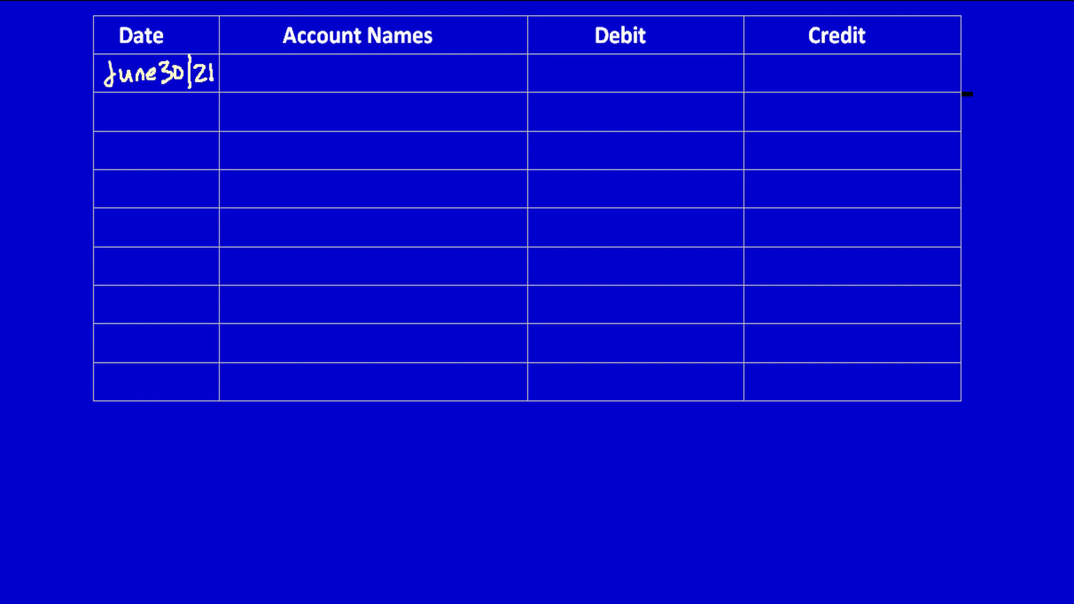
type("Dr Interest Expense")
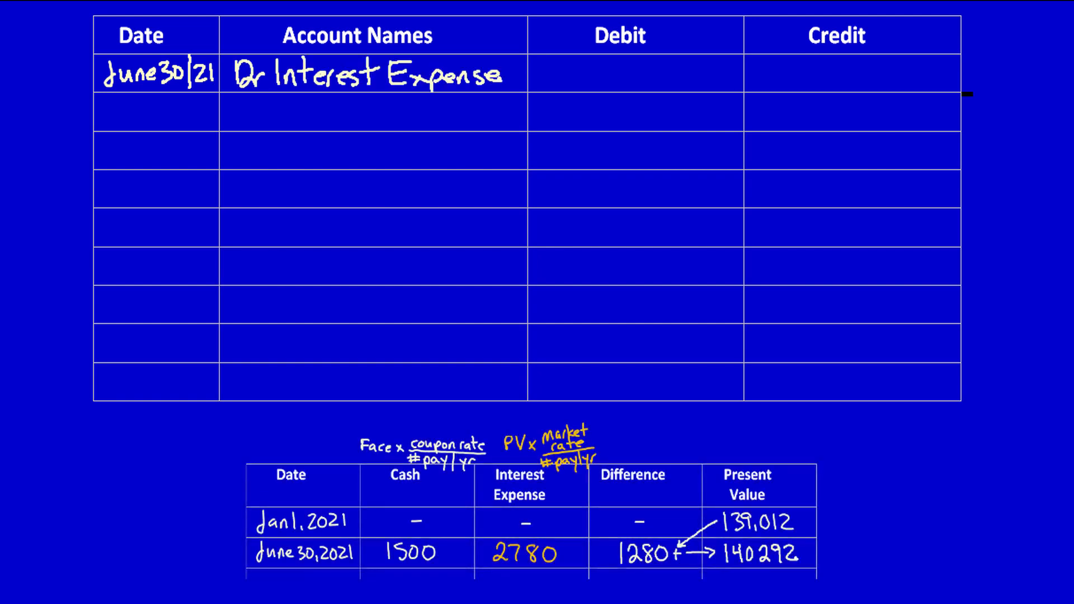
left_click_drag(525, 531, 624, 90)
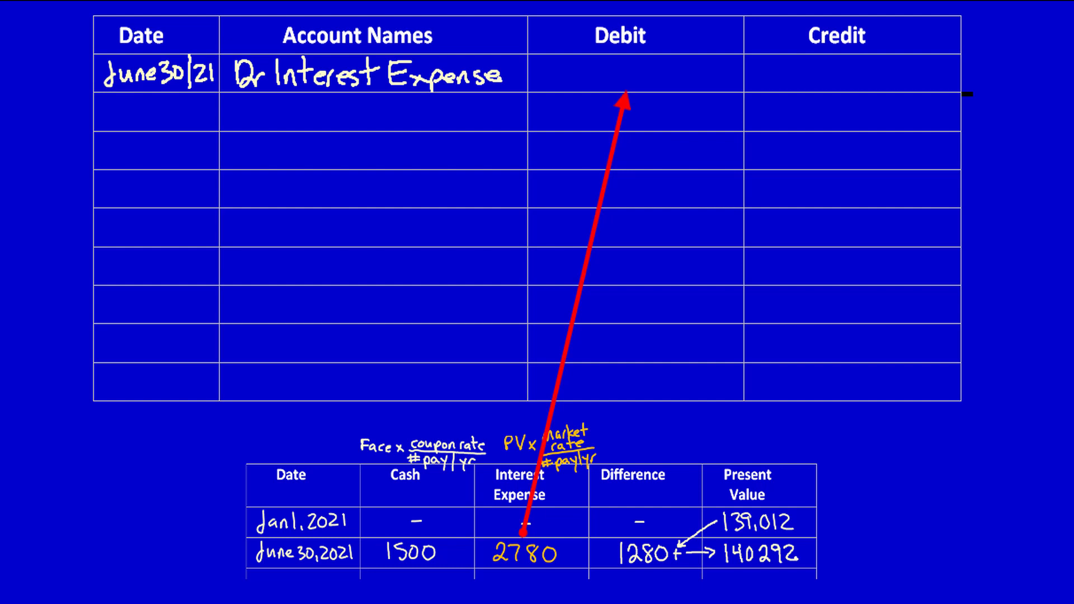
type("2780")
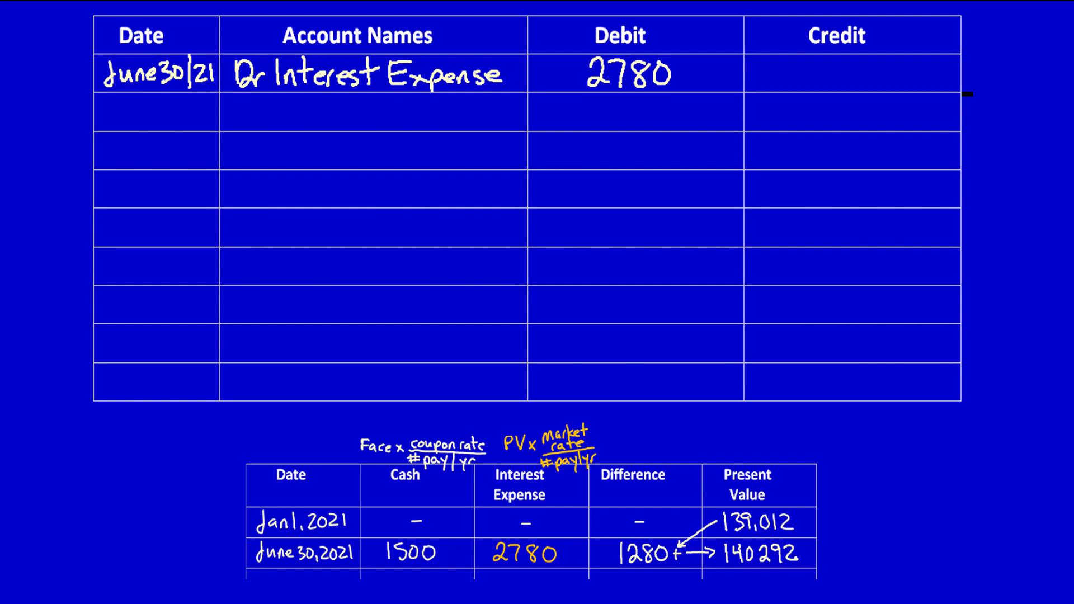
Step: Arrow the 1280 difference up as the credit and handwrite Cr Bond Payable
left_click_drag(422, 538, 826, 179)
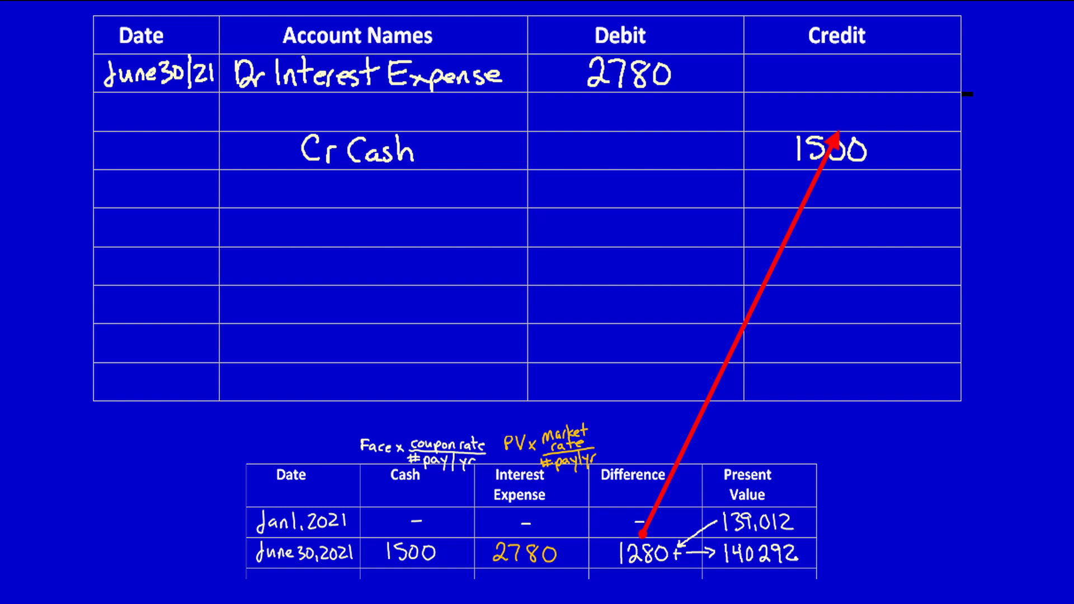
type("Cr Bond Payable")
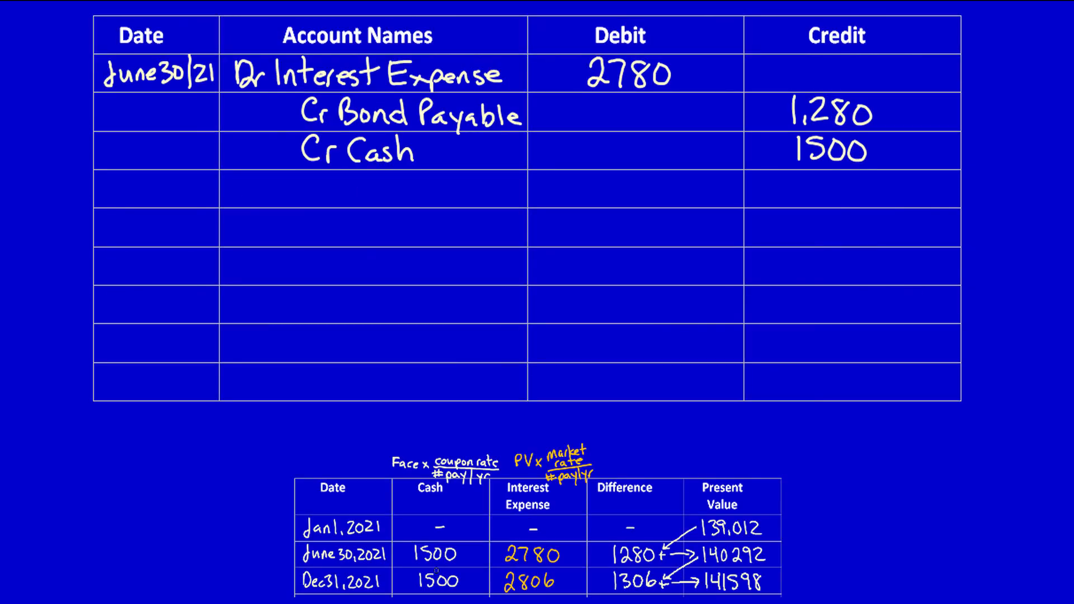
Step: Handwrite Dec31/21 with Interest Expense 2806, Cash 1500 credit arrowed from the schedule, and Bond Payable 1306
type("Dec31|21")
type("Dr Interest Expense")
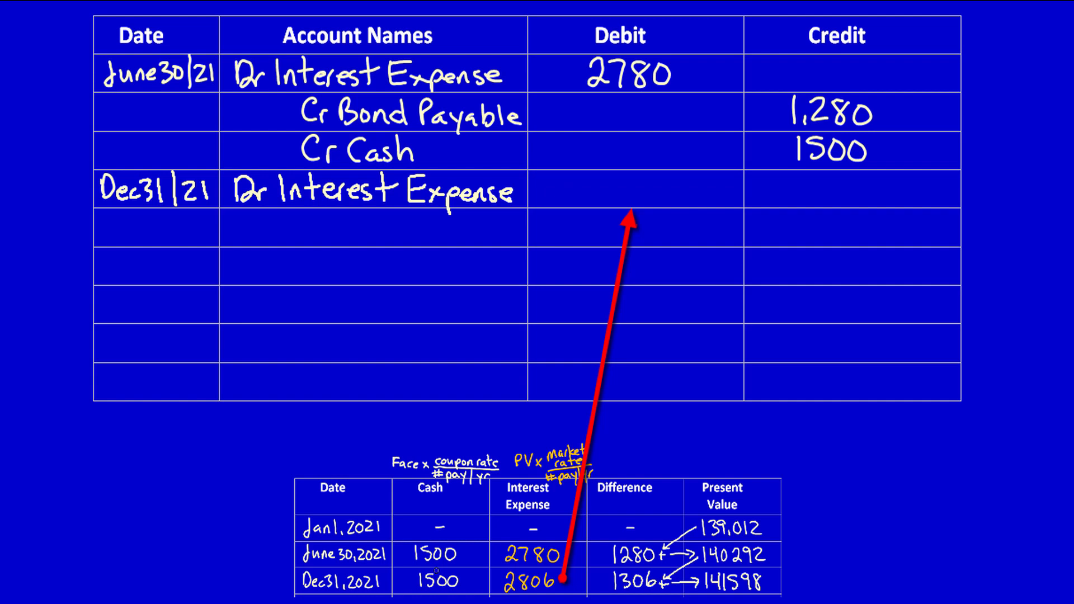
type("2806")
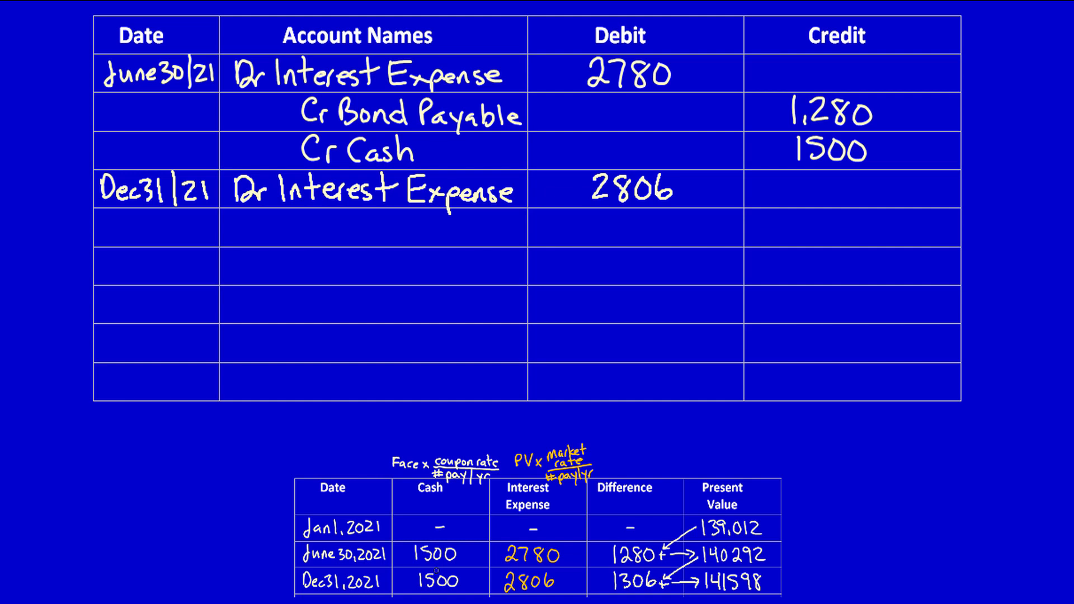
left_click_drag(466, 582, 822, 287)
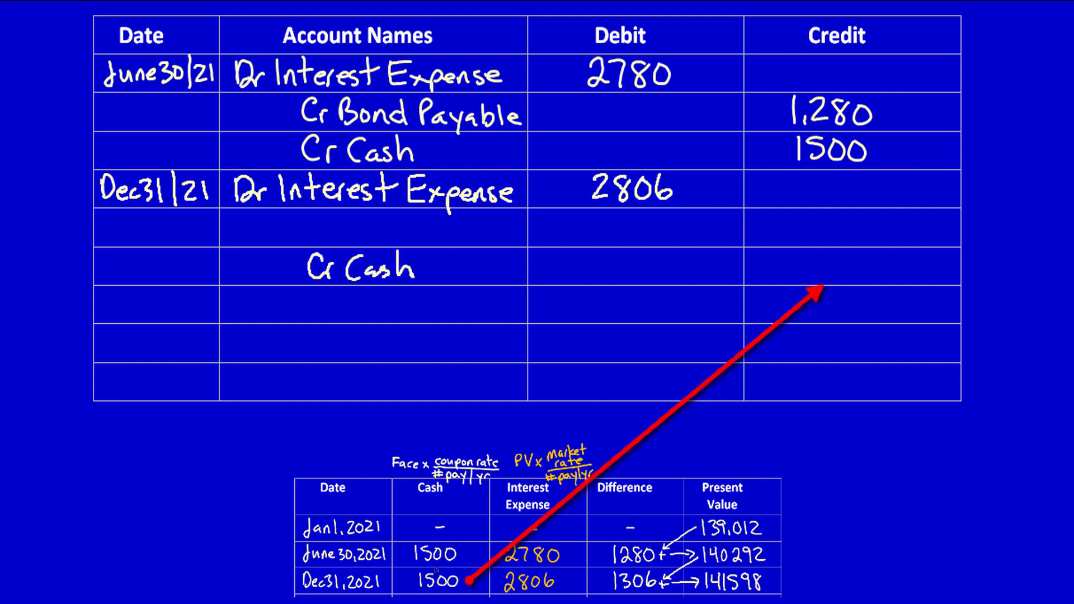
type("1500")
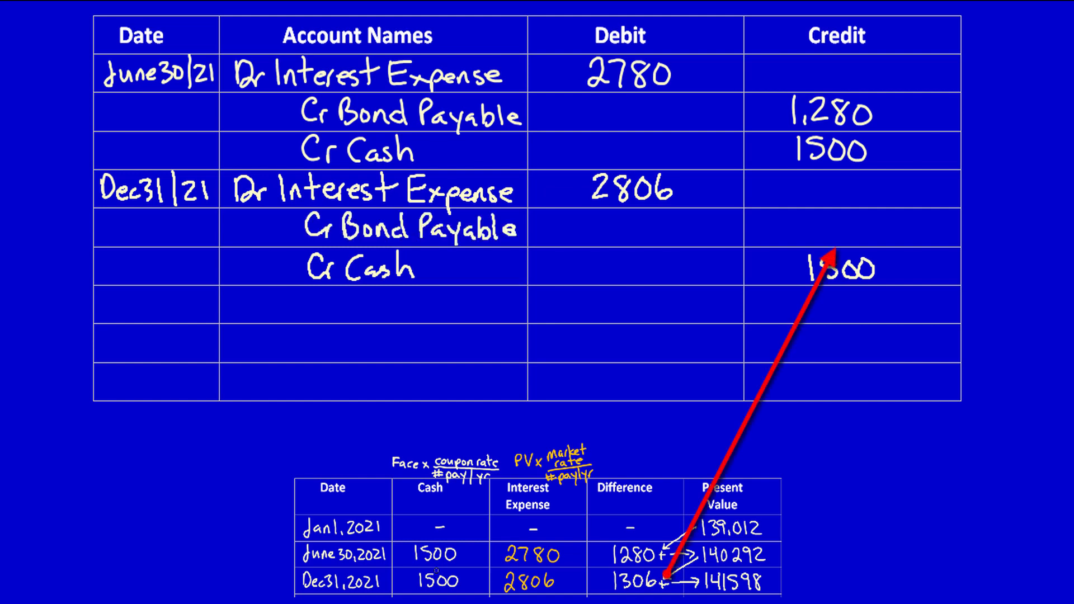
type("1306")
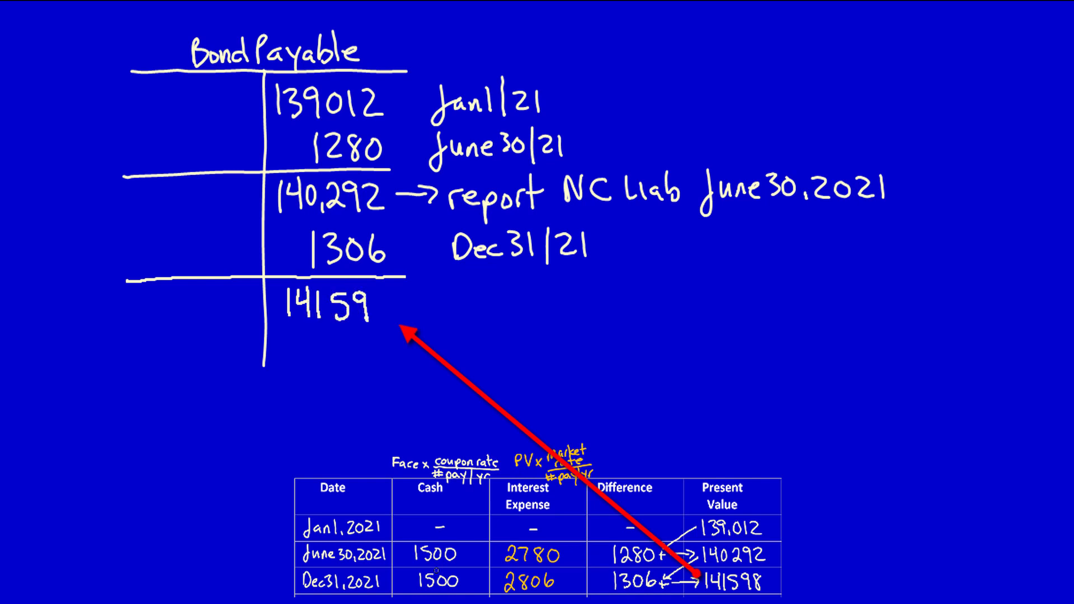
Step: Complete the T-account's December 31 balance as 141,598
type("8")
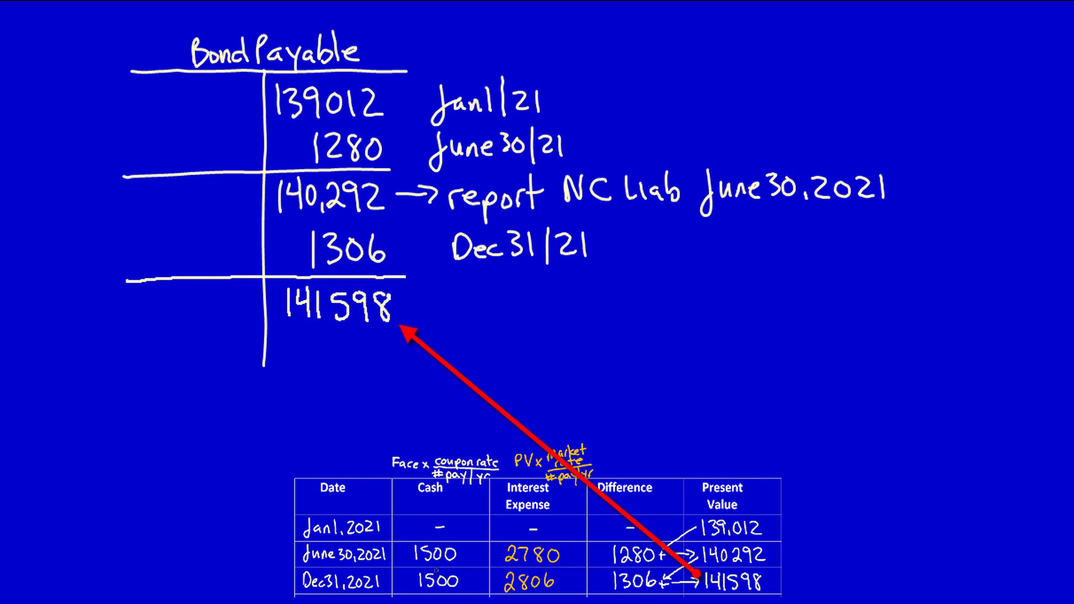